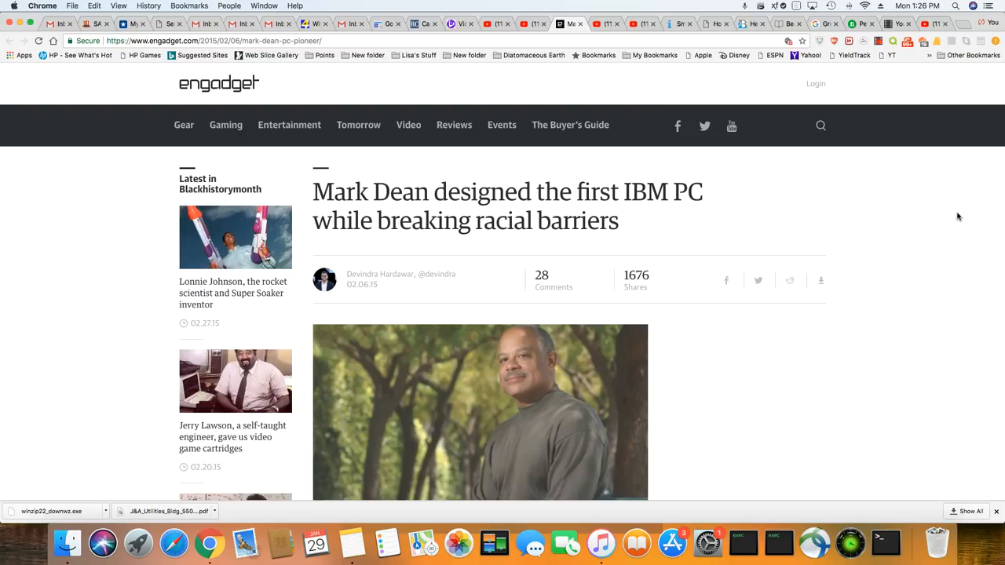
scroll("down", 3)
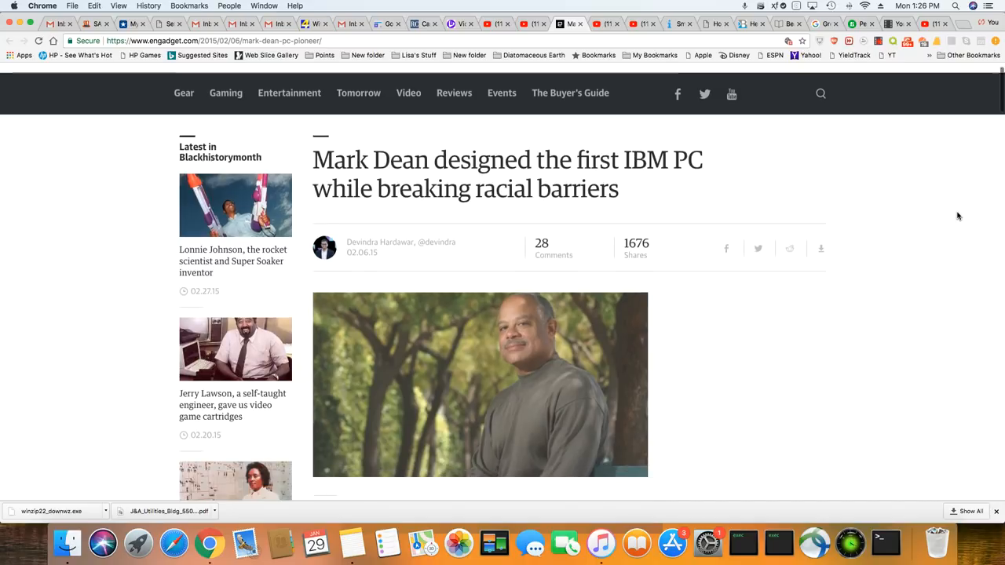
scroll("down", 3)
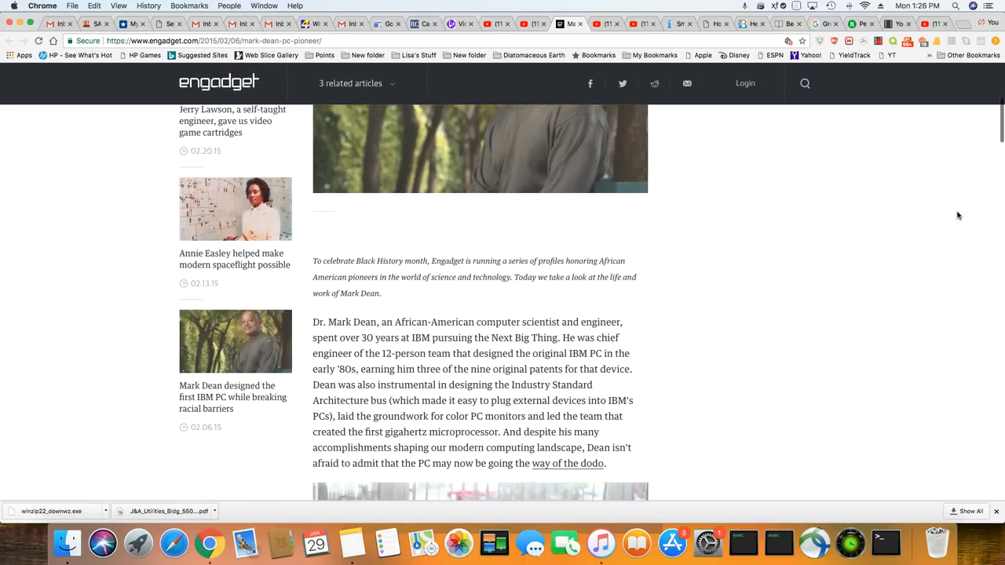
scroll("down", 3)
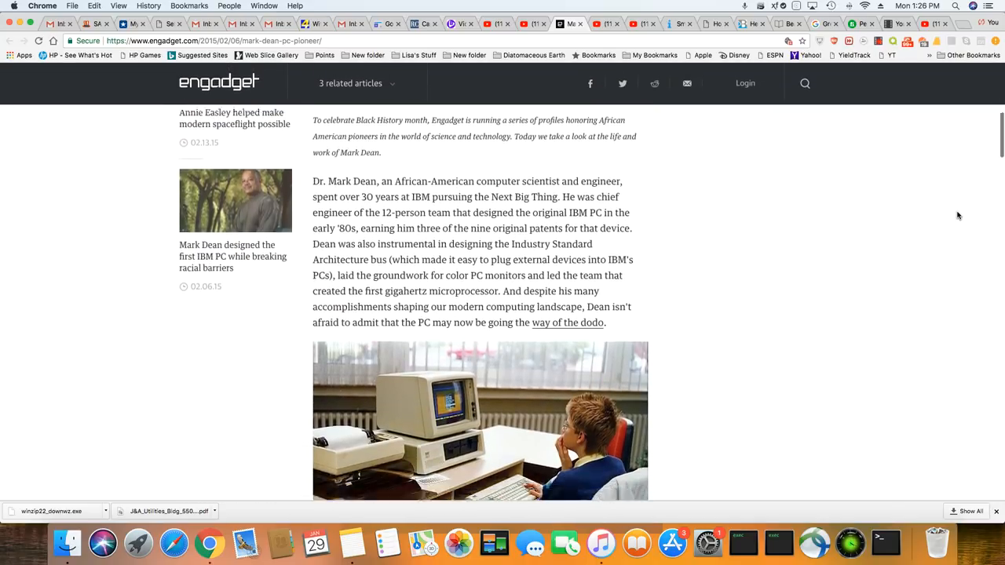
scroll("down", 3)
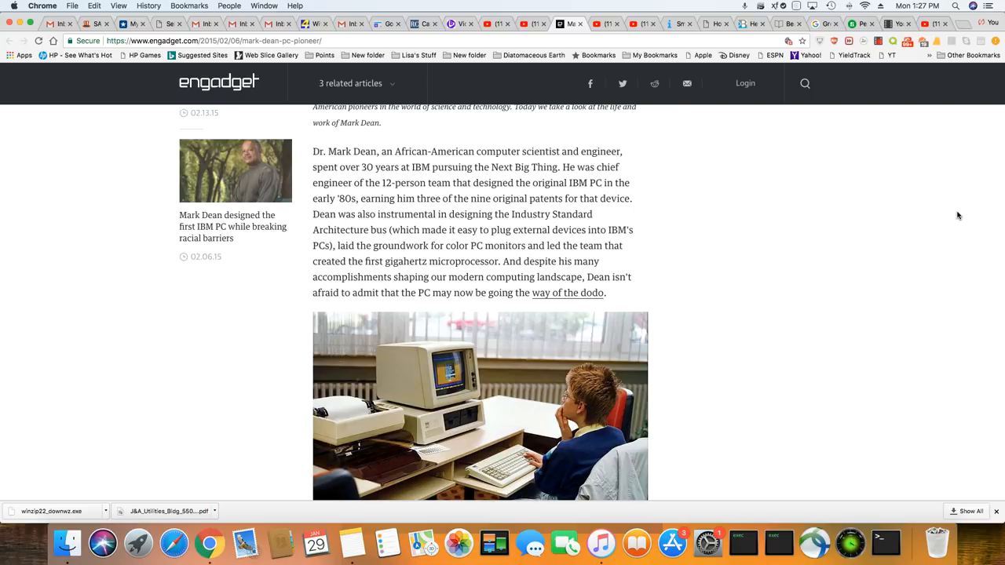
scroll("down", 3)
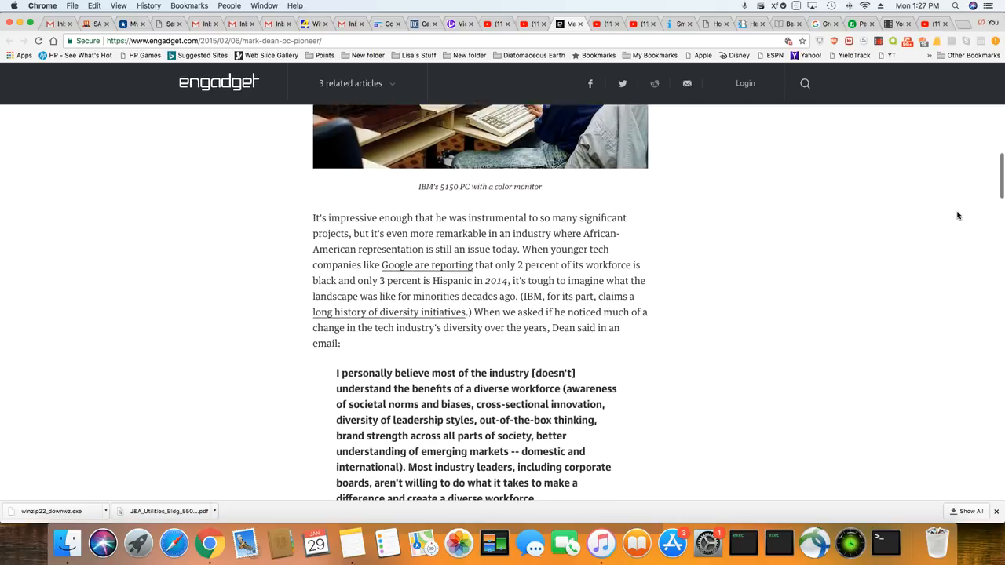
scroll("down", 3)
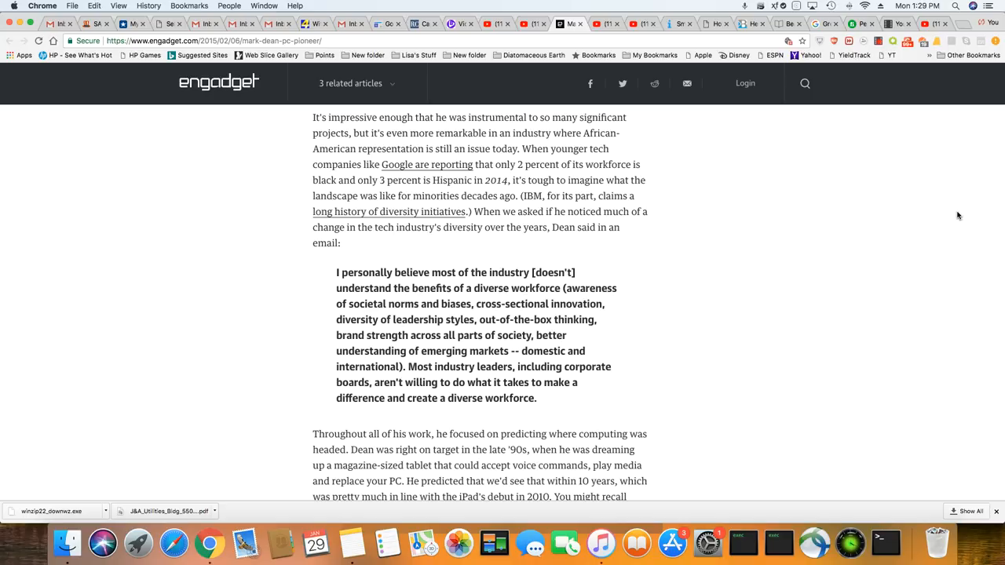
scroll("down", 3)
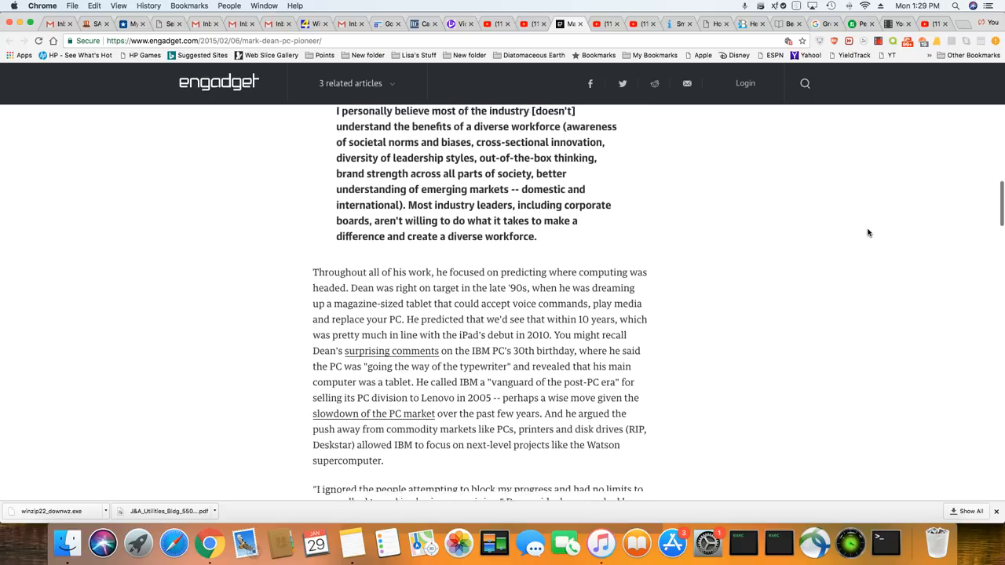
scroll("down", 3)
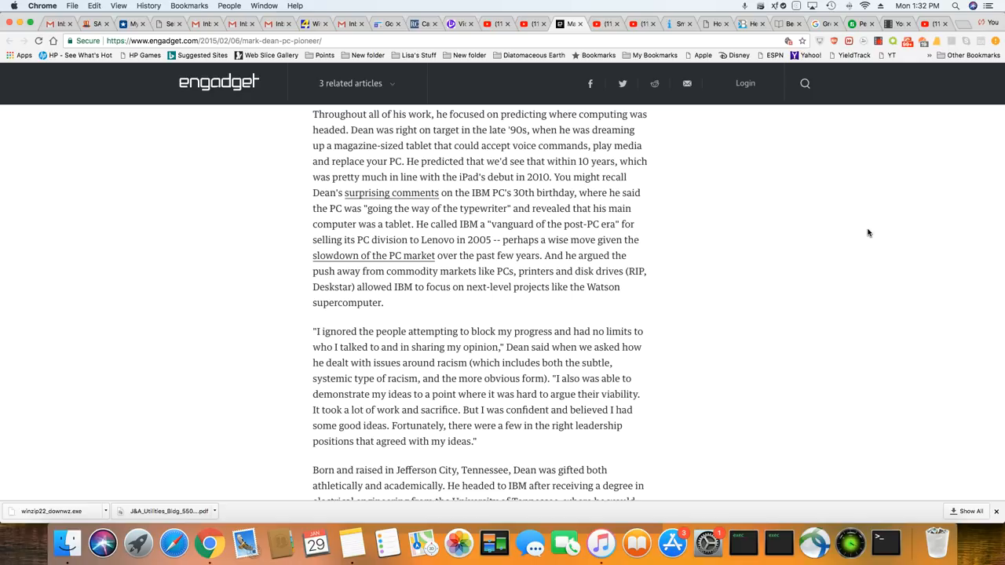
mouse_move(758, 229)
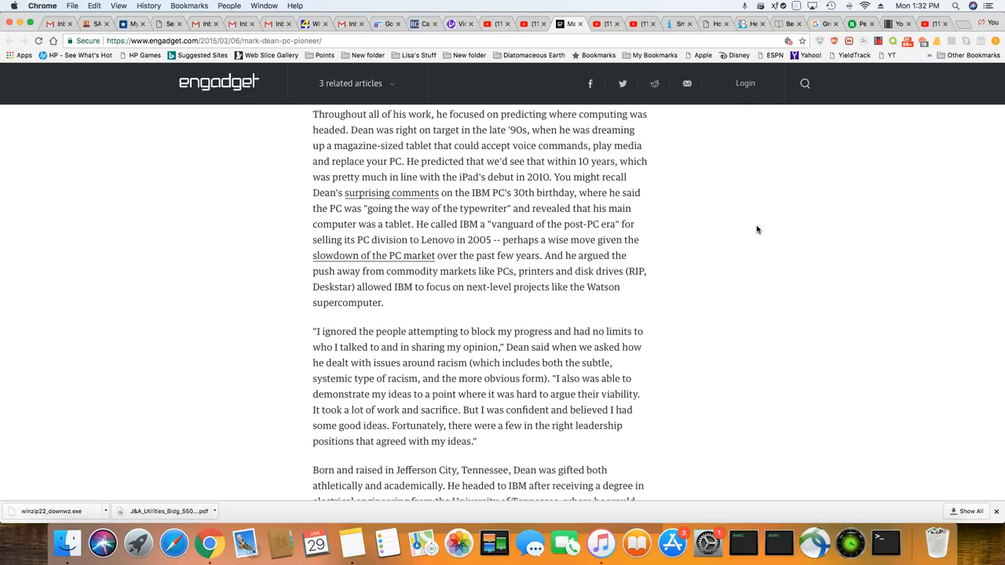
scroll("down", 3)
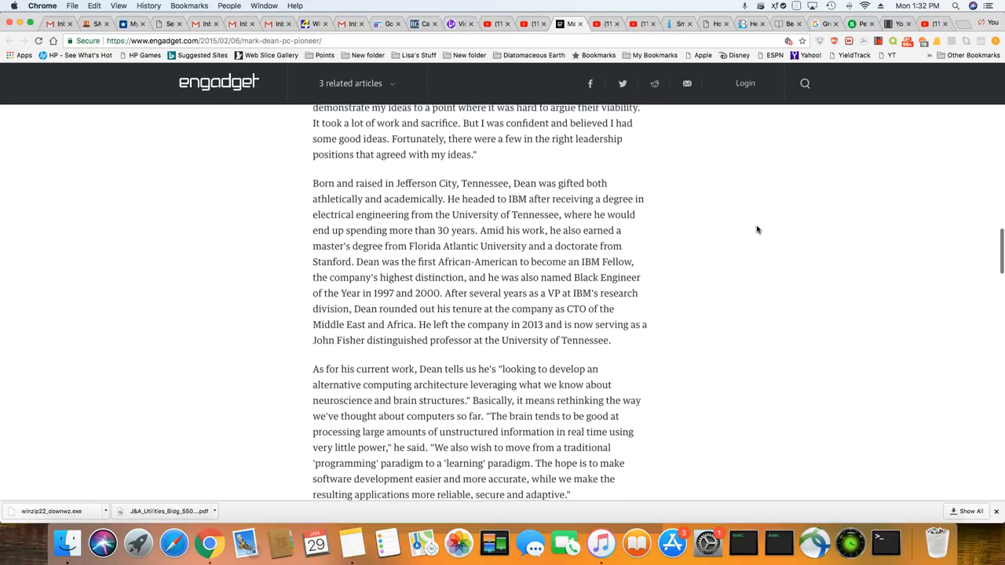
scroll("down", 3)
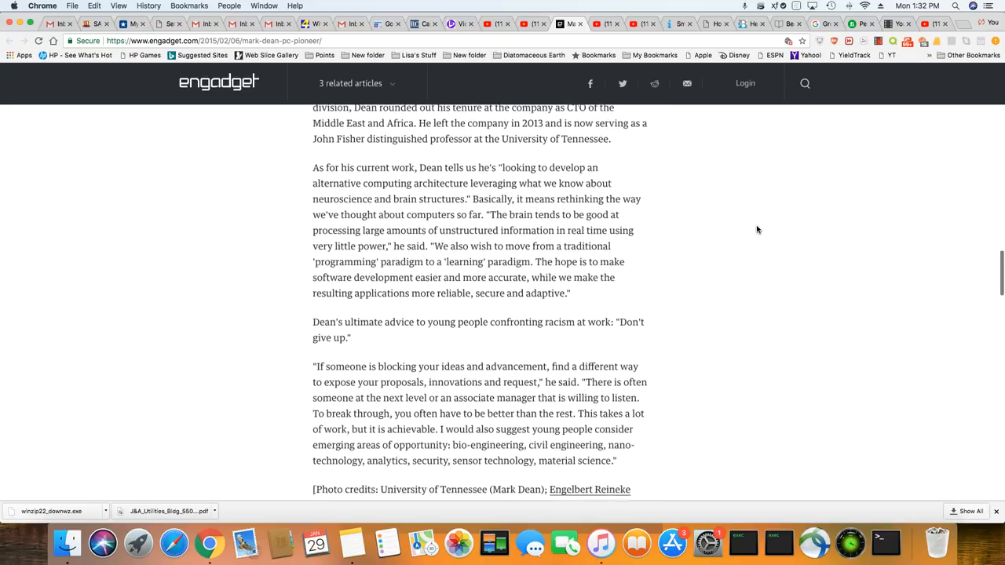
scroll("down", 3)
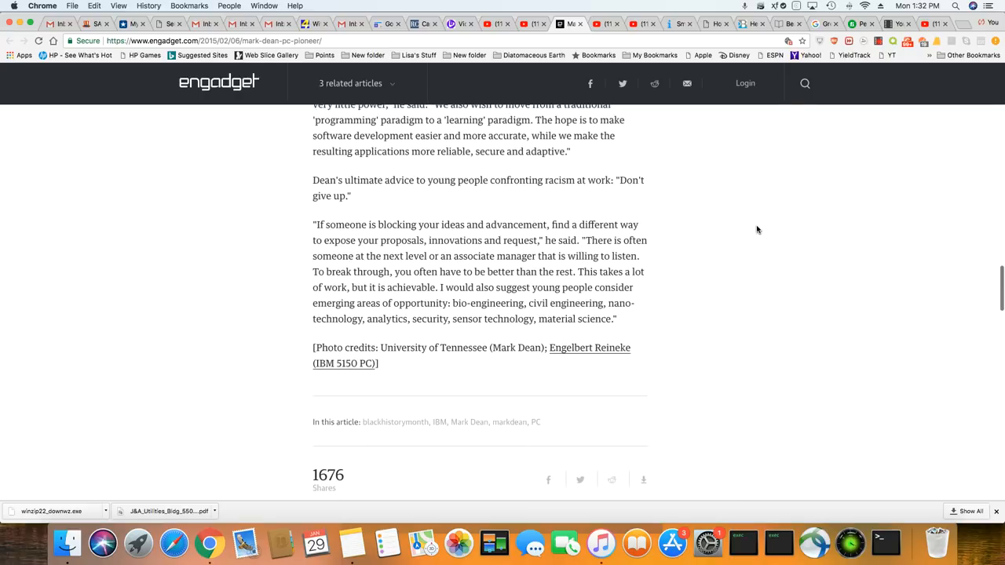
scroll("up", 3)
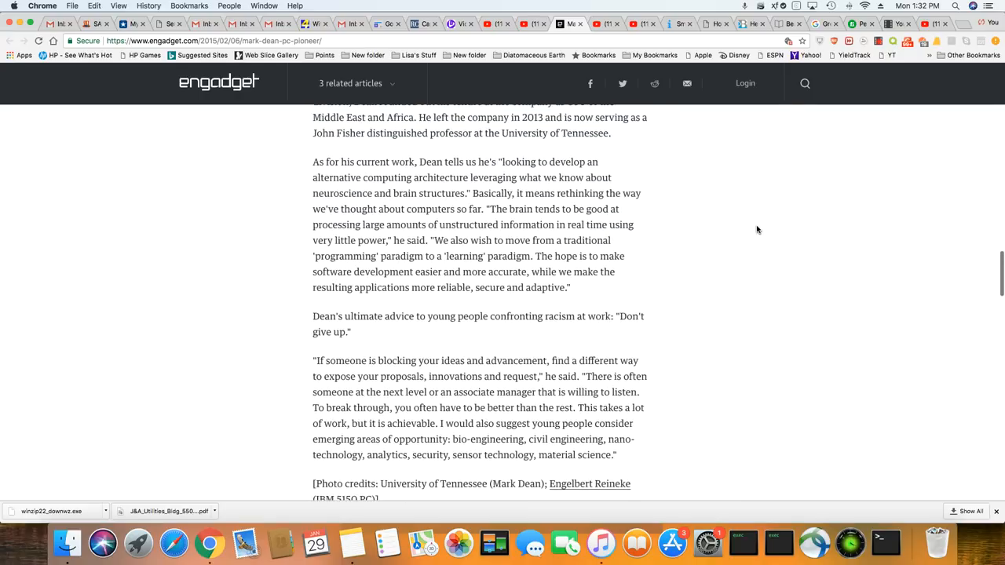
scroll("up", 3)
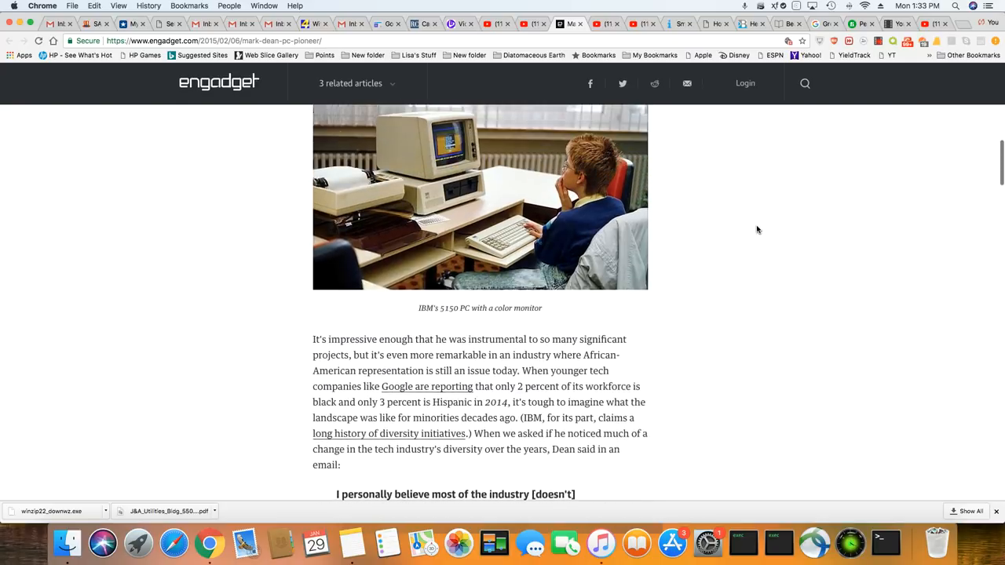
scroll("up", 3)
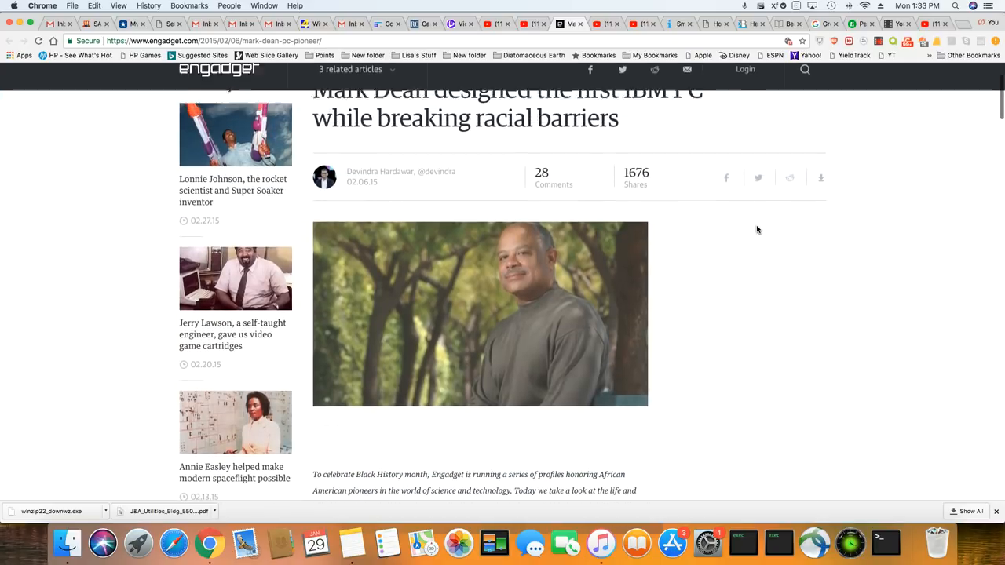
scroll("up", 3)
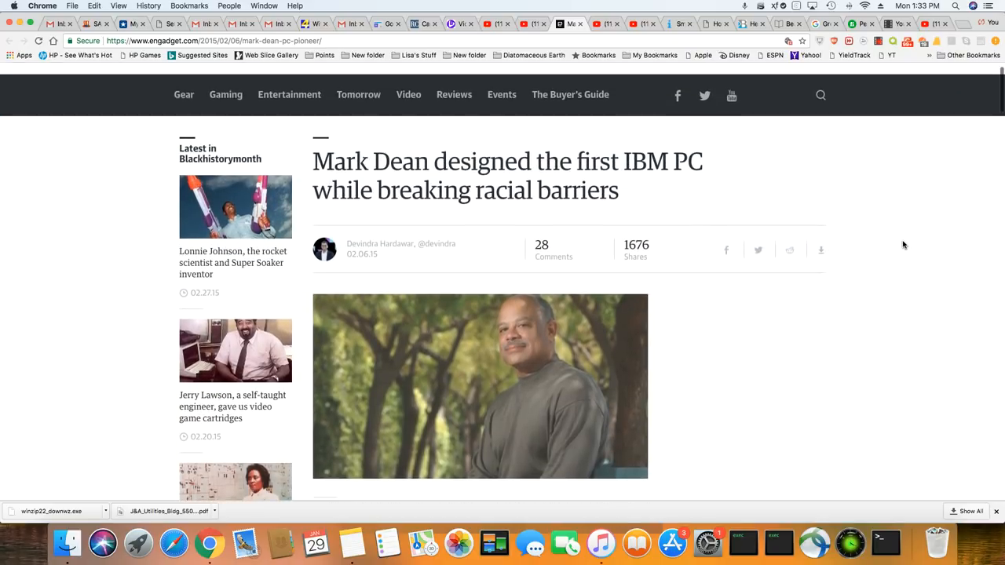